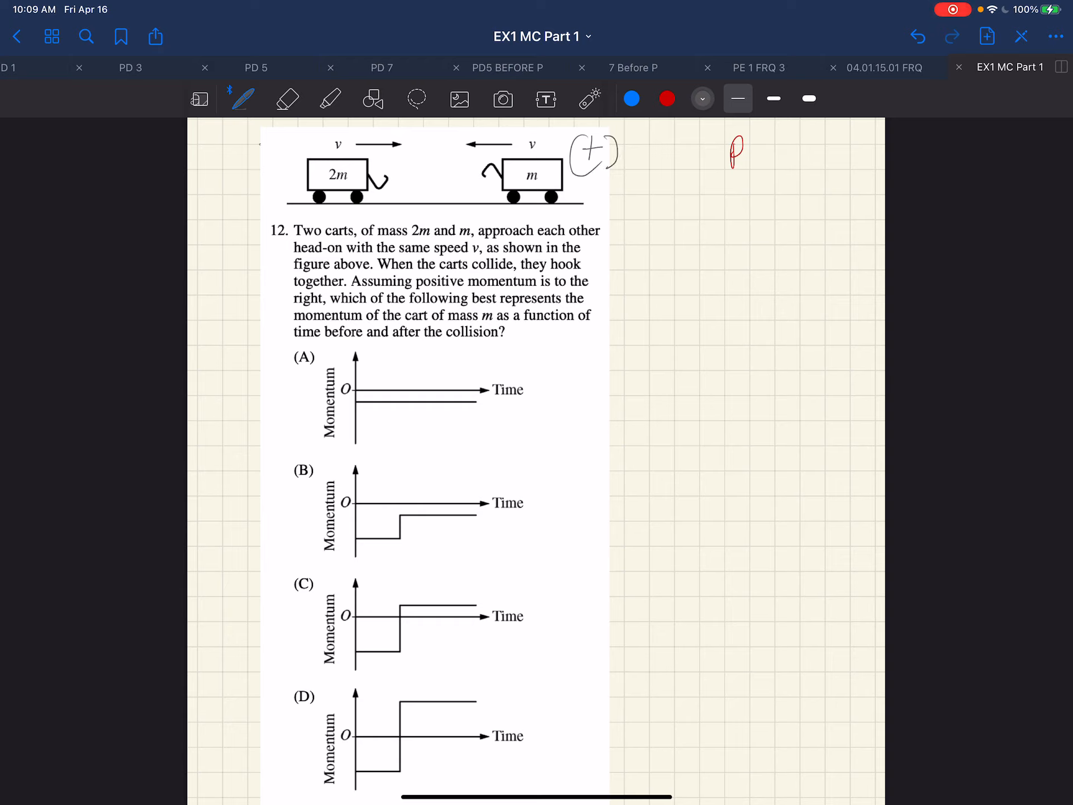
Mark the left direction as negative and write 2mv and −mv above the carts' arrows
{"action": "left_click_drag", "start_coordinate": [250, 155], "coordinate": [295, 141]}
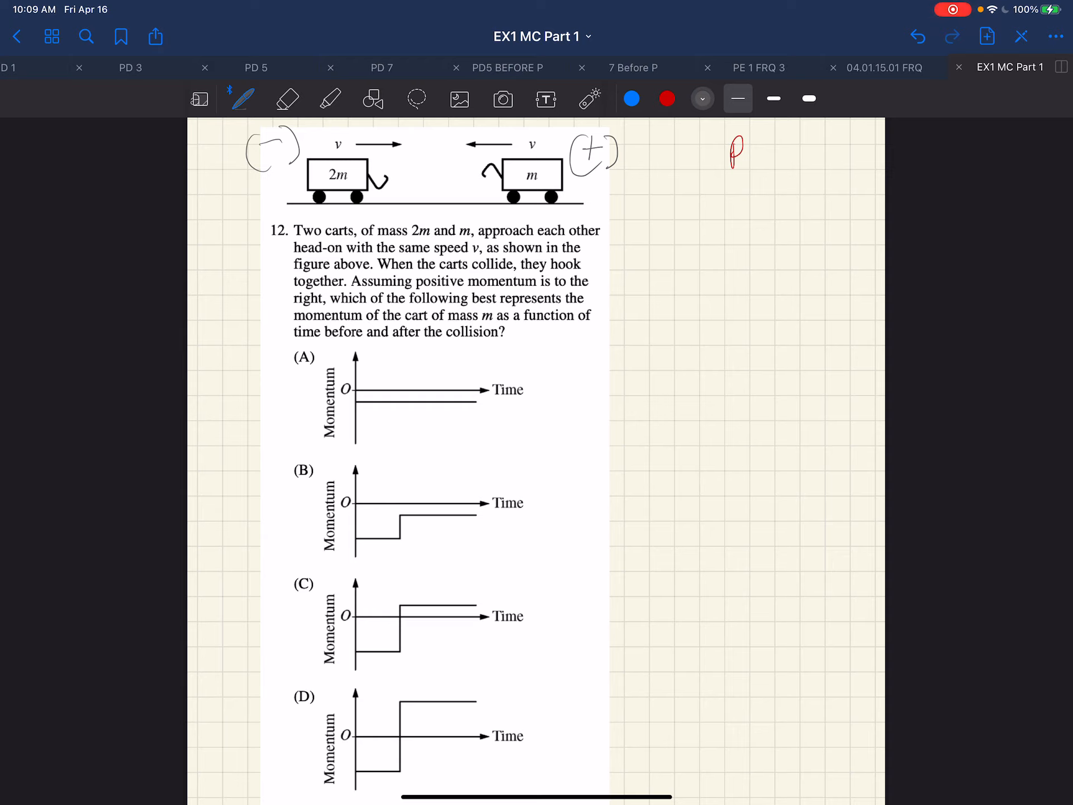
{"action": "left_click_drag", "start_coordinate": [524, 134], "coordinate": [561, 136]}
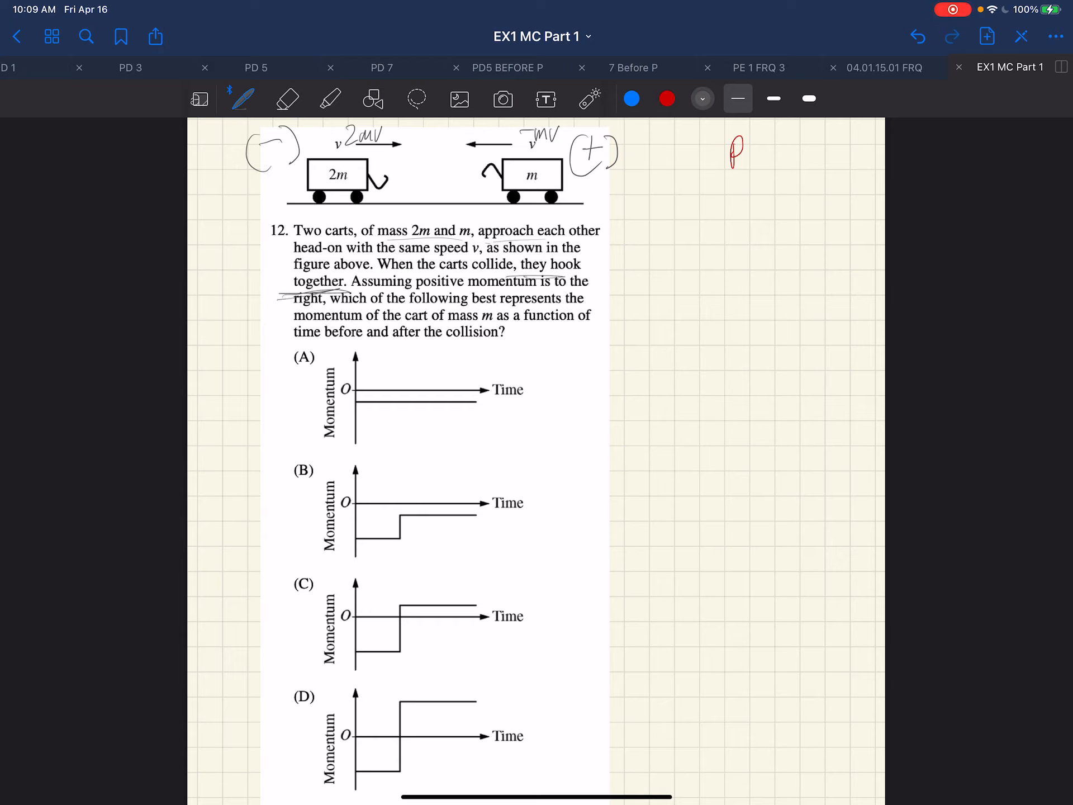
Note 'sticky inelastic, Ek not conserved' in the margin and mark zero on the graph axes
{"action": "left_click_drag", "start_coordinate": [620, 257], "coordinate": [650, 256]}
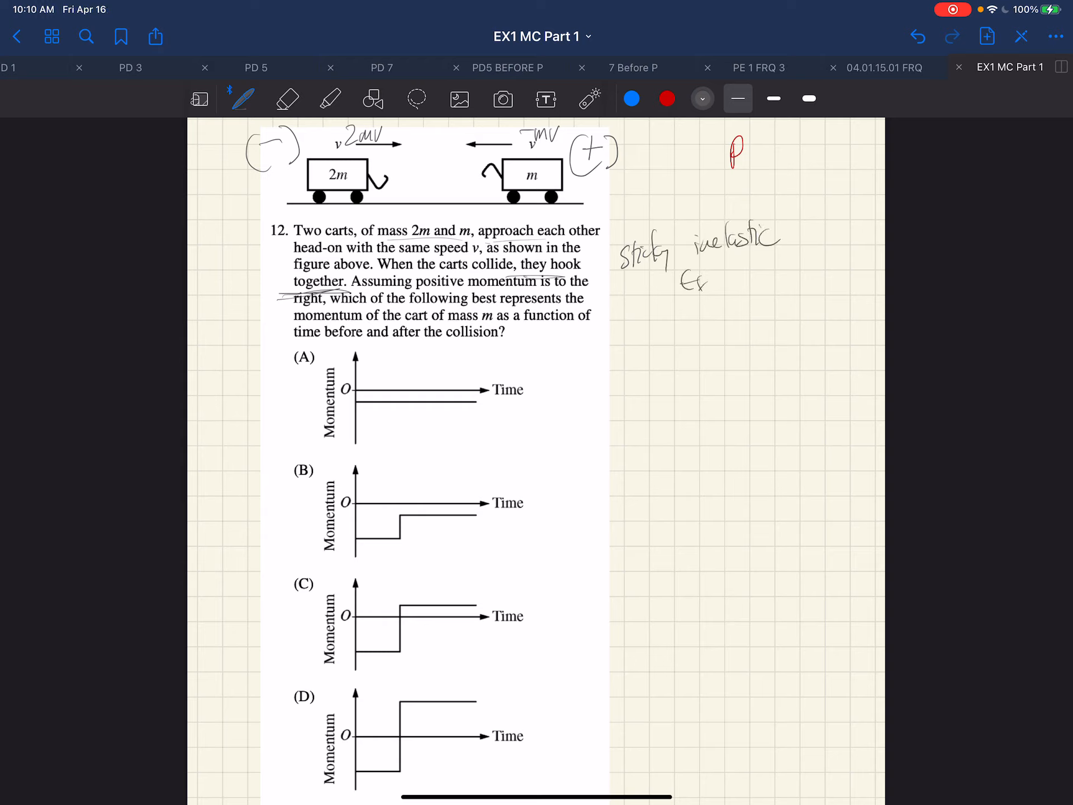
{"action": "type", "text": "not cons"}
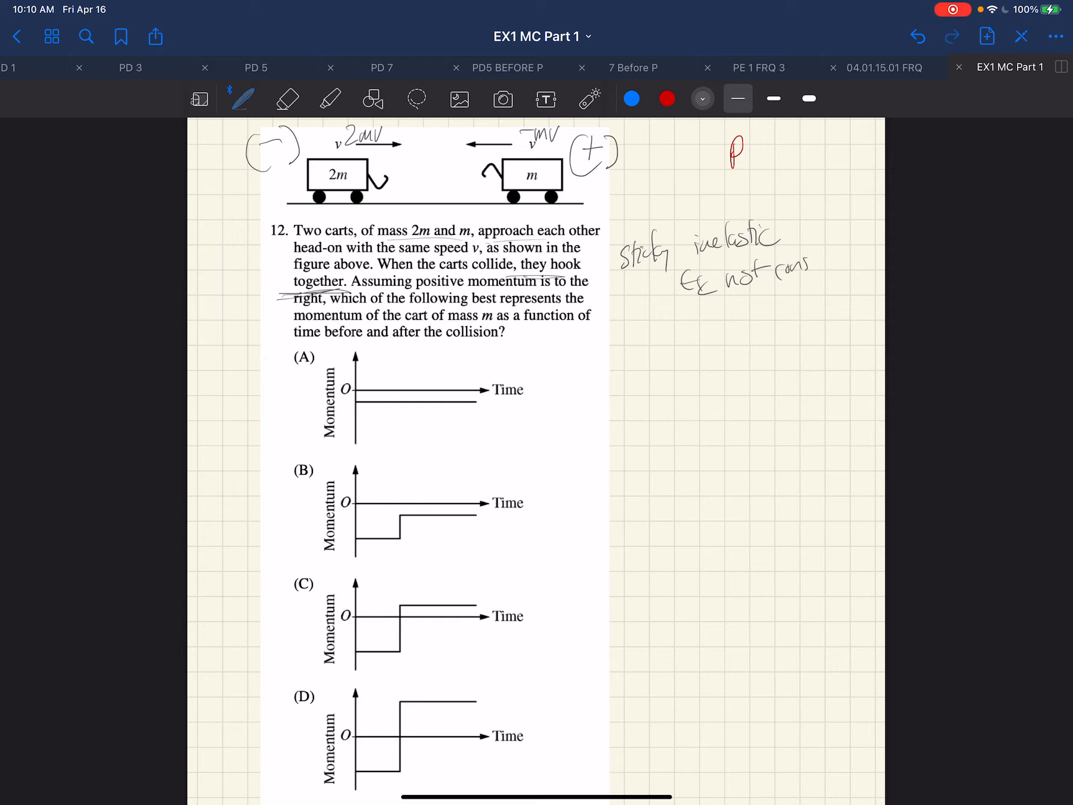
{"action": "type", "text": "conserved"}
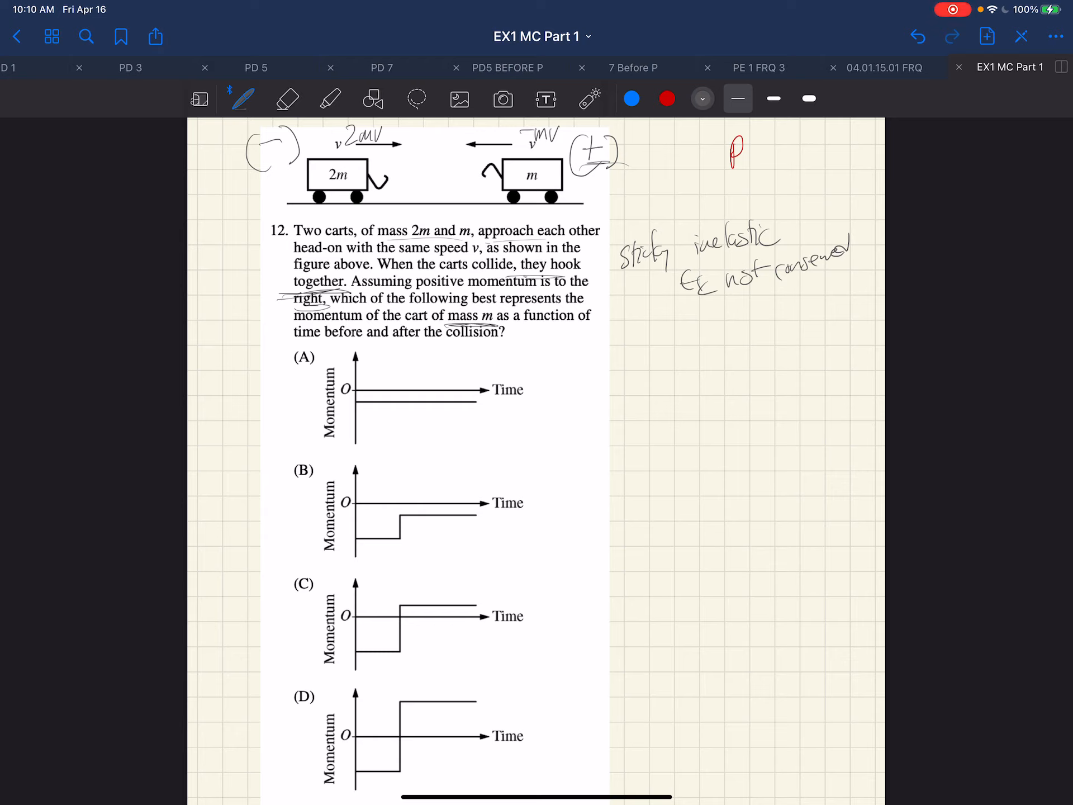
{"action": "left_click_drag", "start_coordinate": [583, 384], "coordinate": [581, 473]}
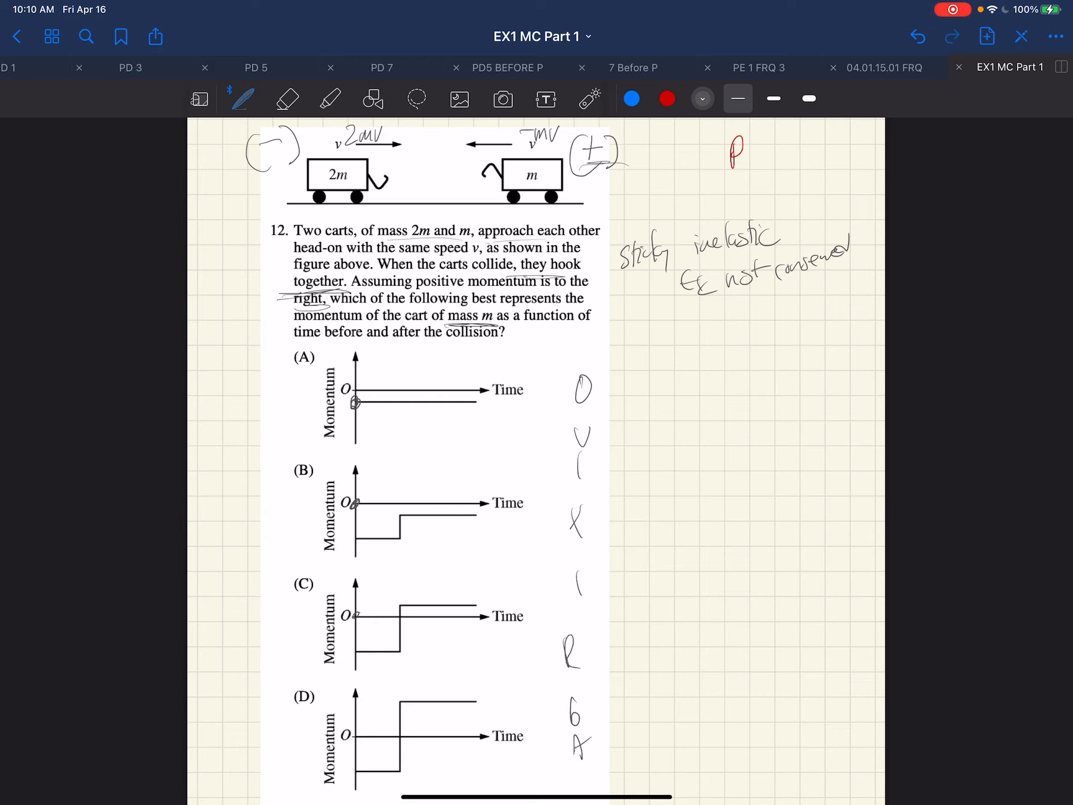
Switch the pen ink to red and scroll down to the answer choices
{"action": "left_click", "coordinate": [666, 98]}
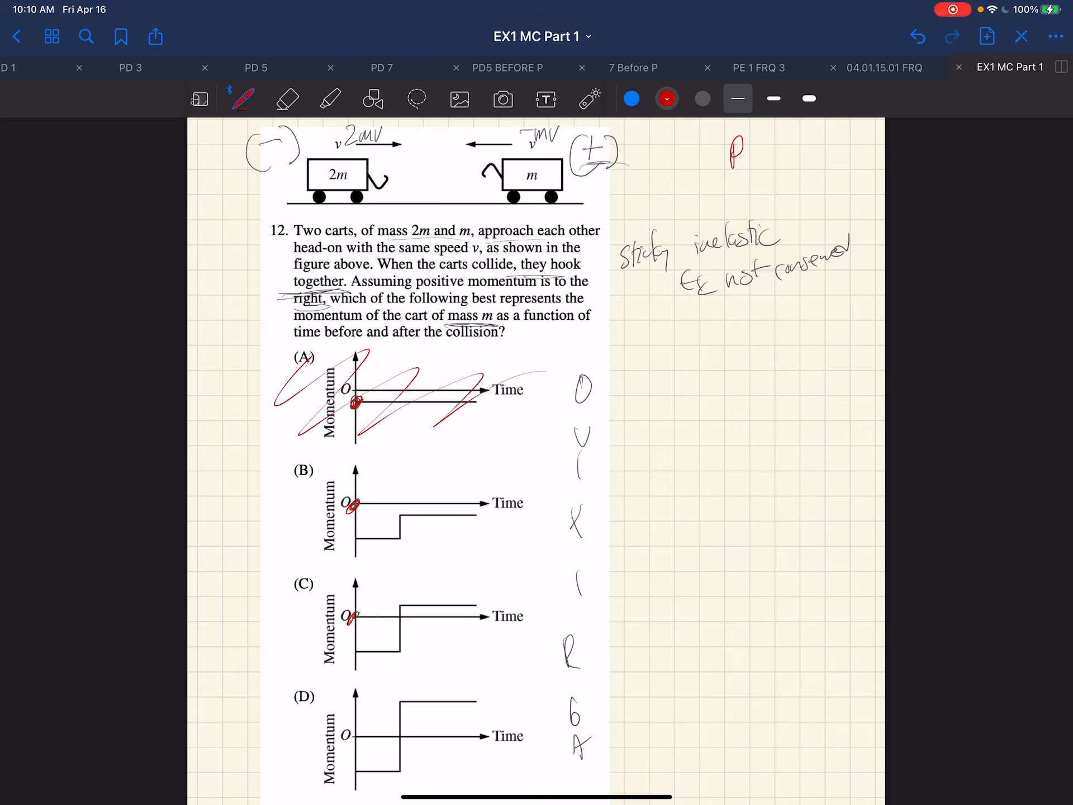
{"action": "scroll", "scroll_direction": "down", "scroll_amount": 3}
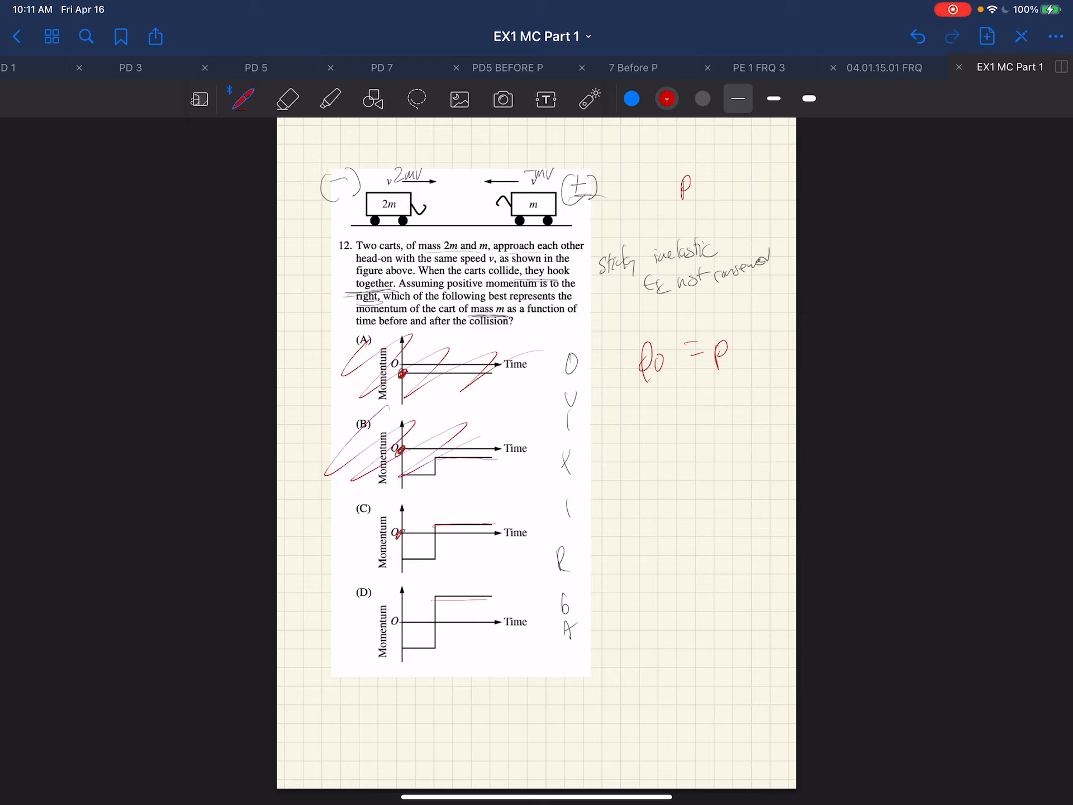
Finish crossing out choice B in red and write 'speed low' and 'v = same' notes
{"action": "left_click_drag", "start_coordinate": [493, 438], "coordinate": [541, 465]}
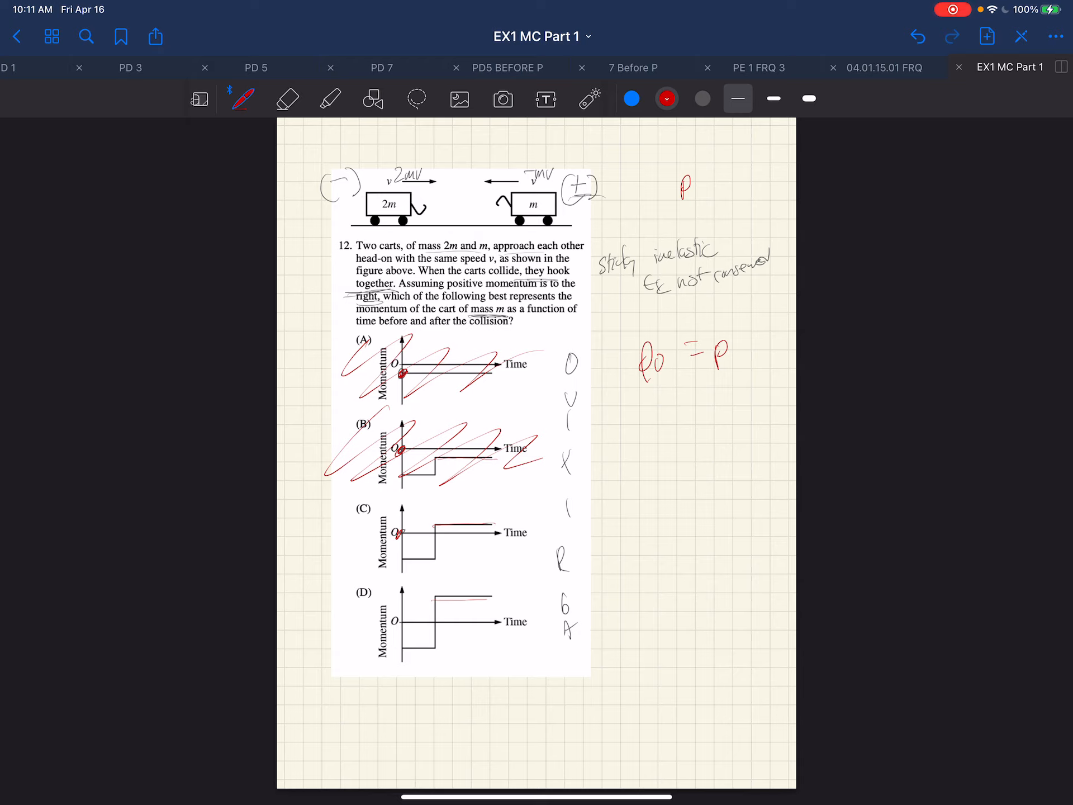
{"action": "left_click", "coordinate": [287, 98]}
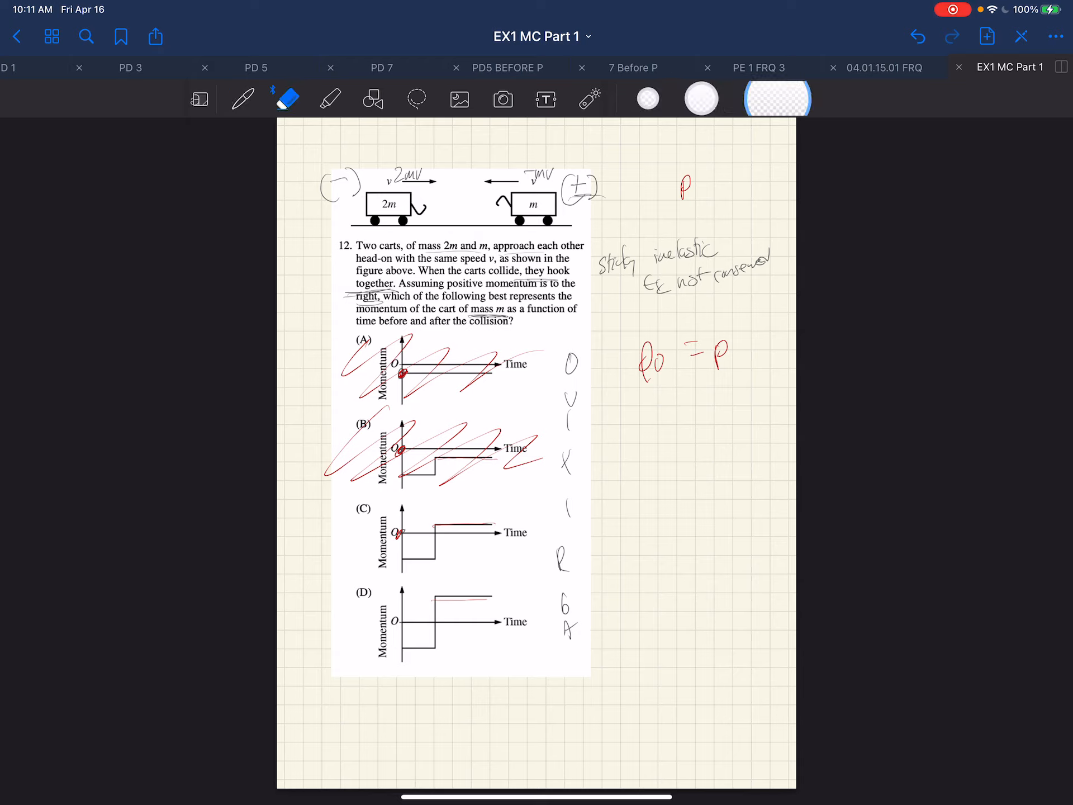
{"action": "left_click", "coordinate": [242, 99]}
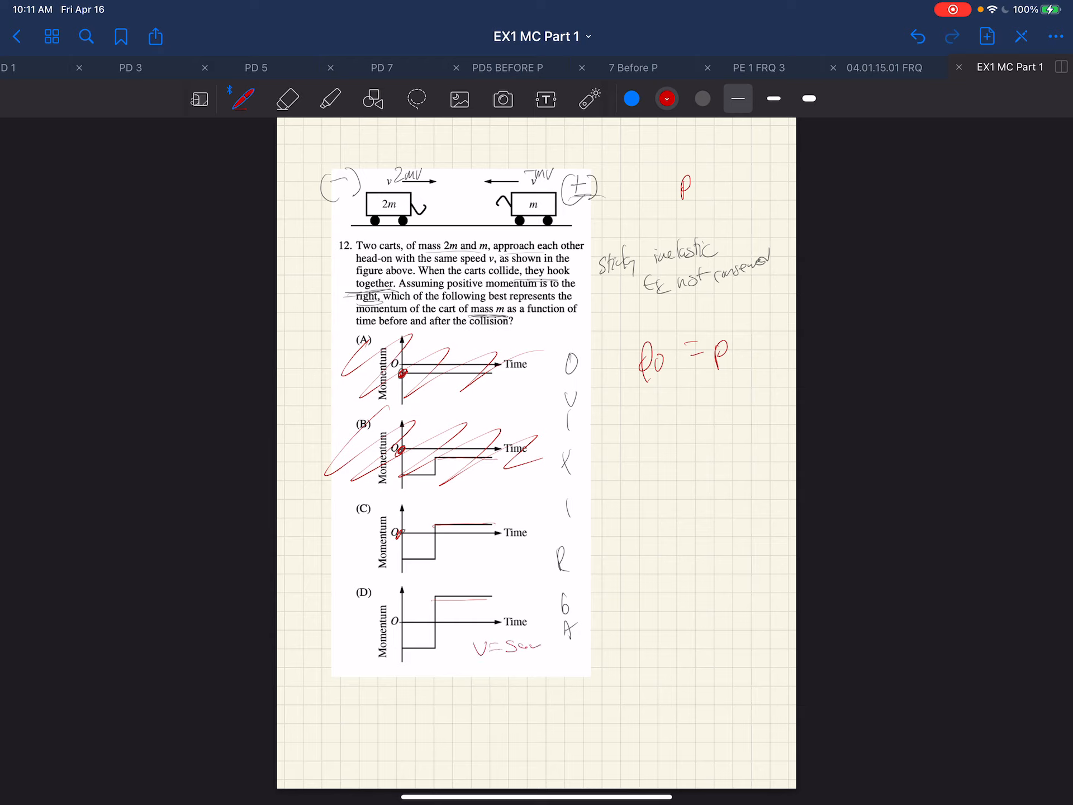
{"action": "type", "text": "Speed lost"}
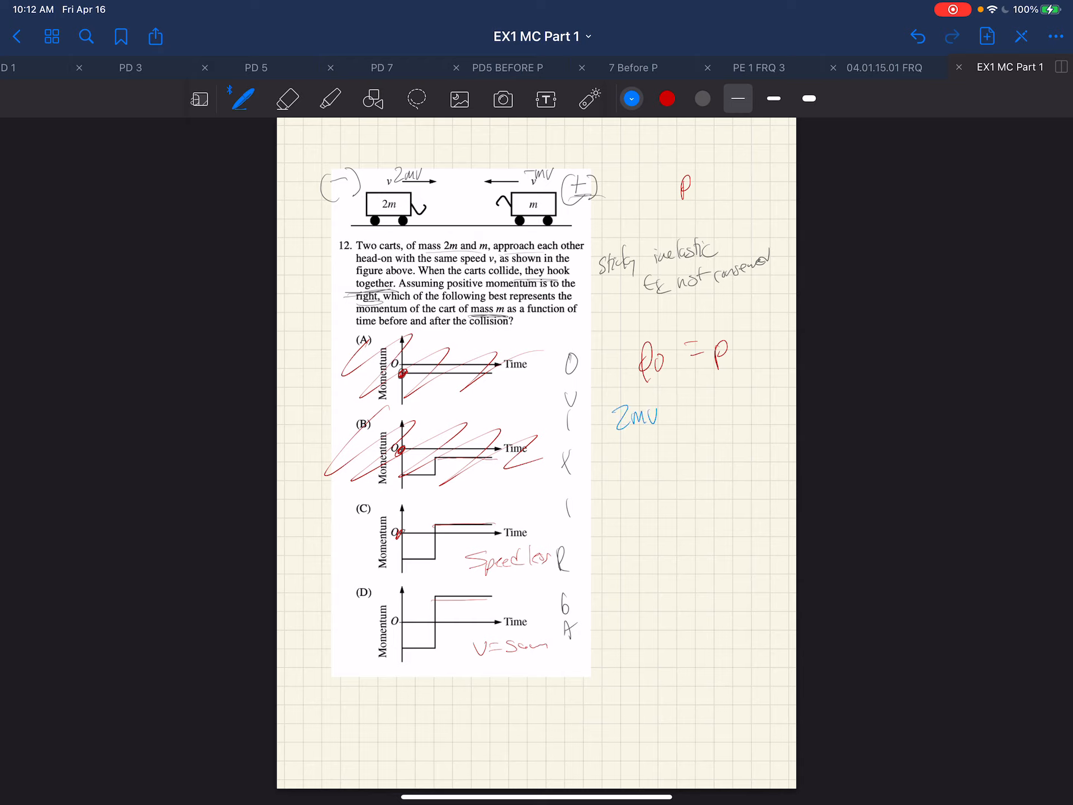
Write 2mv − mv = (2m+m)v′ and v′ = mv/3m = v/3, then scribble over choice D
{"action": "type", "text": "m"}
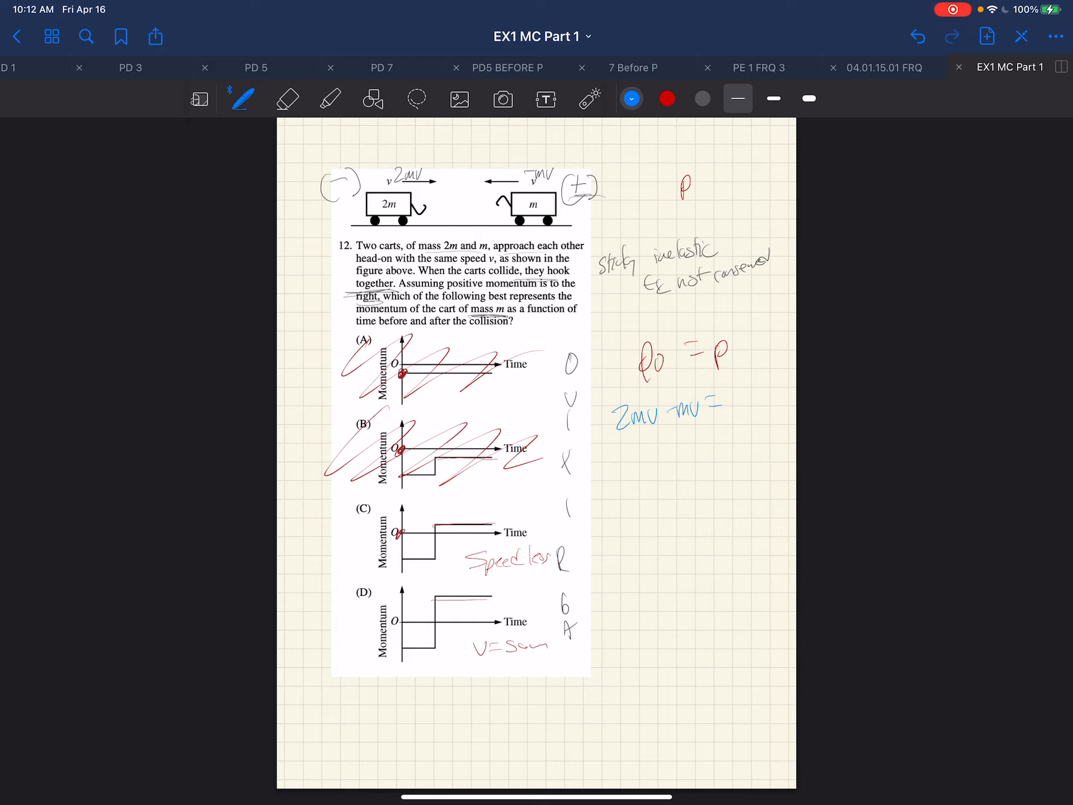
{"action": "type", "text": "(2"}
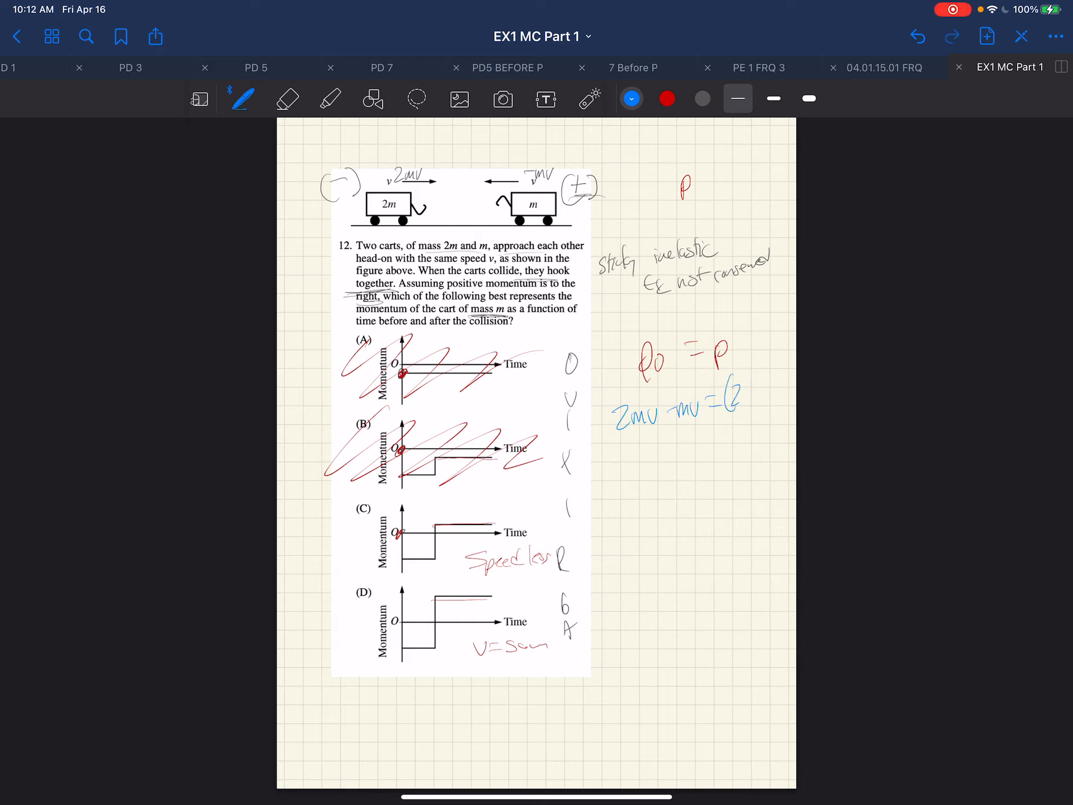
{"action": "left_click_drag", "start_coordinate": [732, 394], "coordinate": [777, 397]}
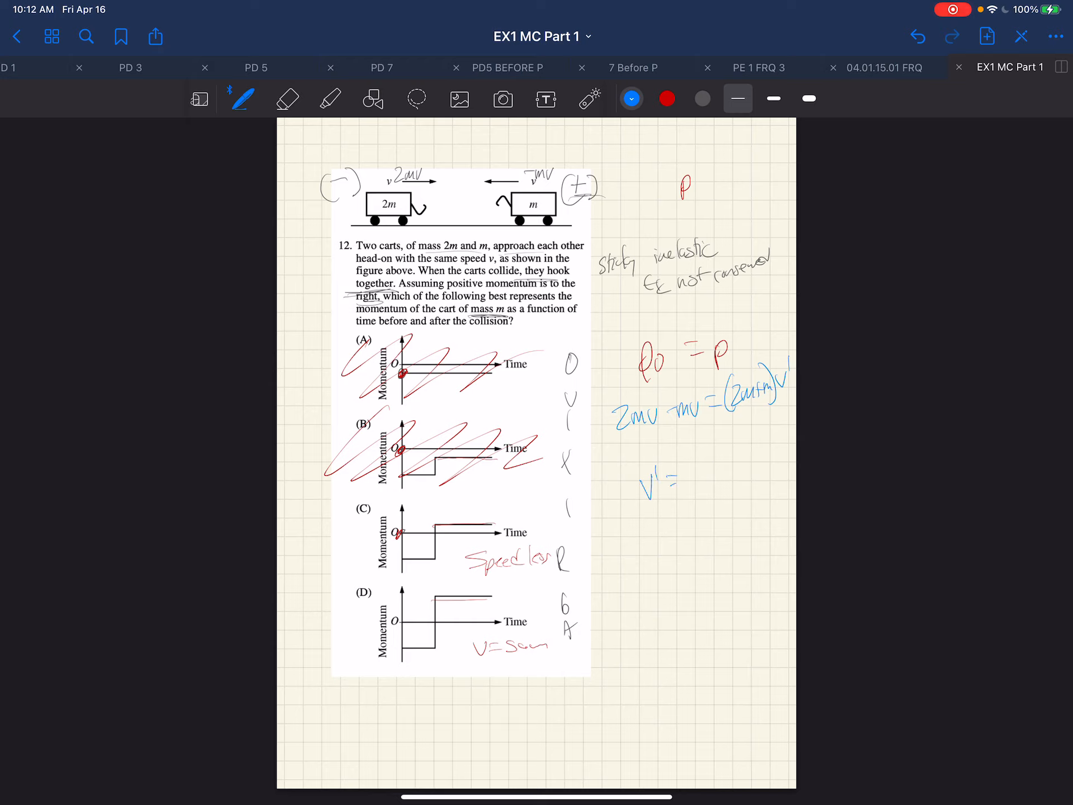
{"action": "type", "text": "mv"}
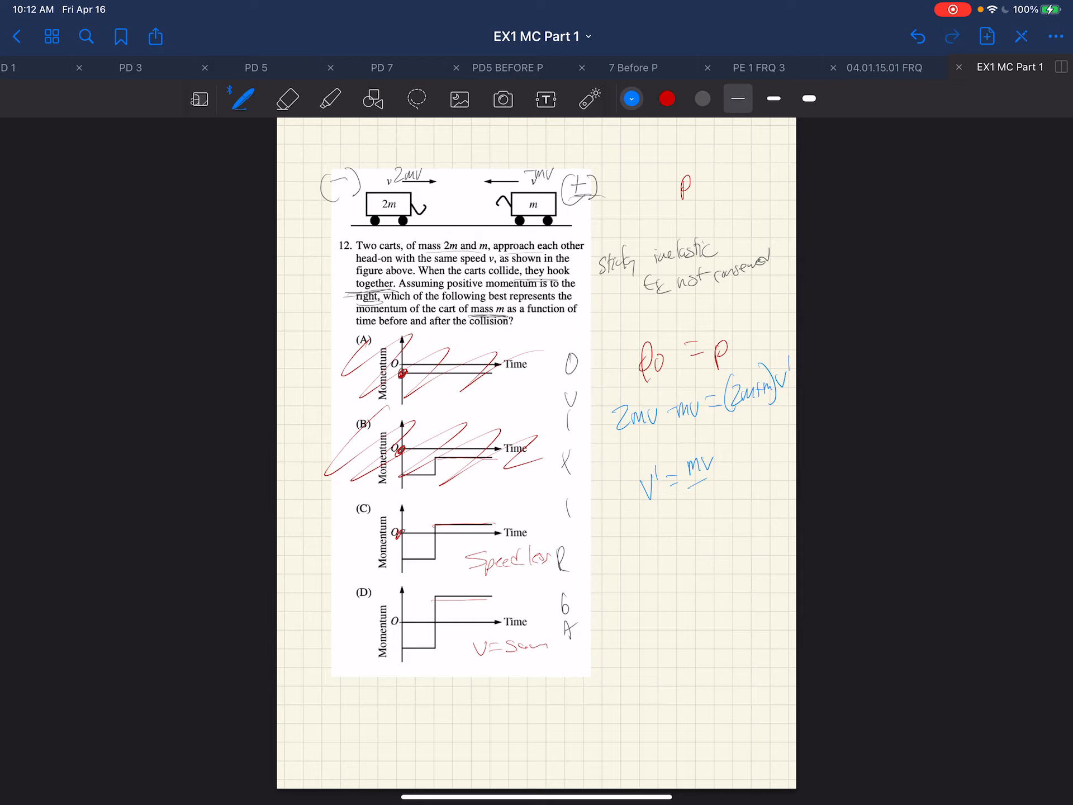
{"action": "type", "text": "3m"}
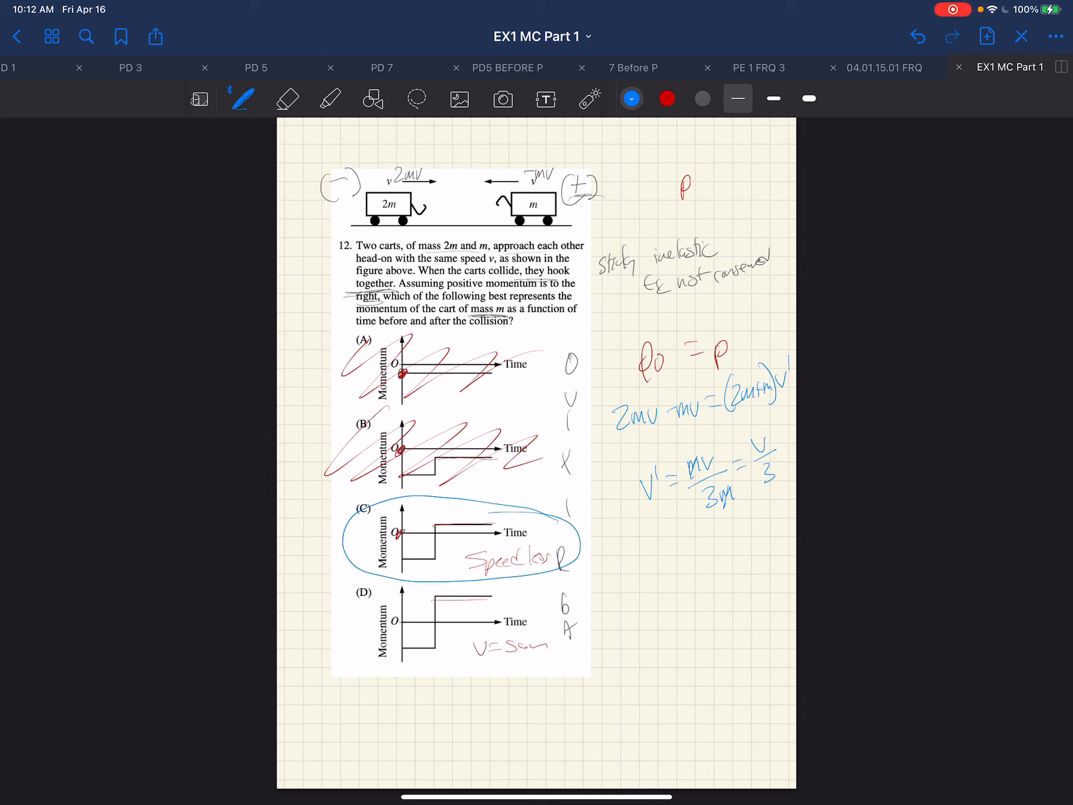
{"action": "left_click_drag", "start_coordinate": [343, 610], "coordinate": [561, 640]}
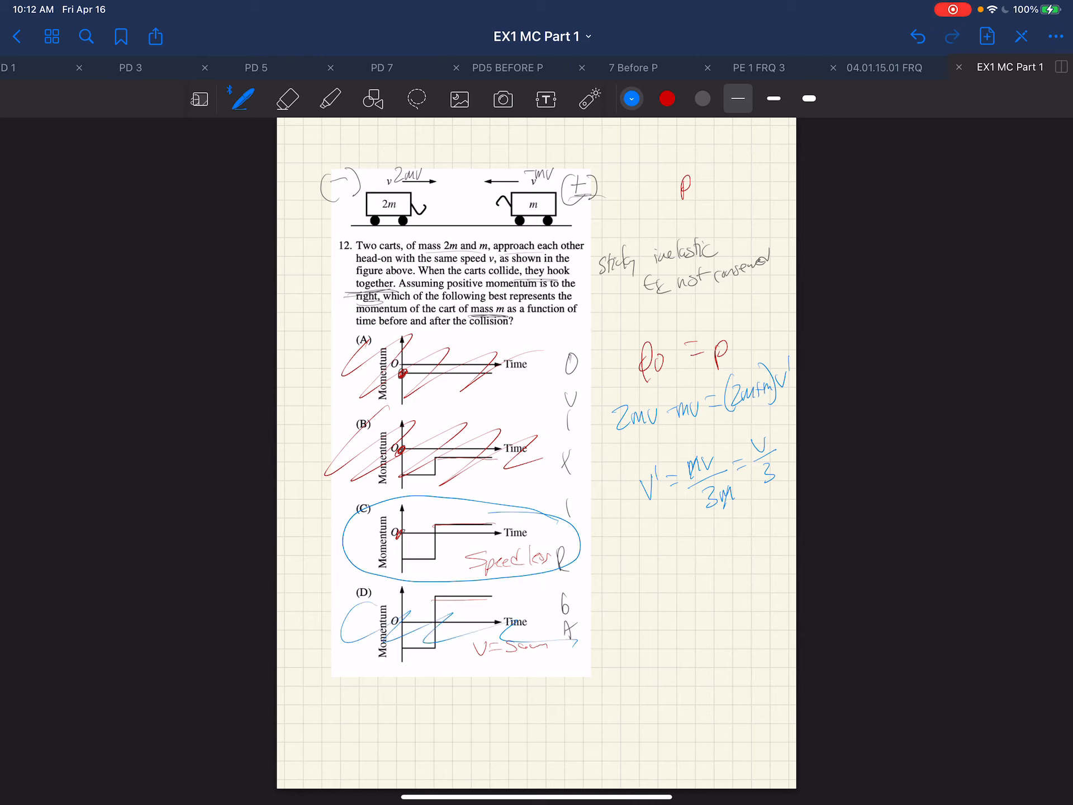